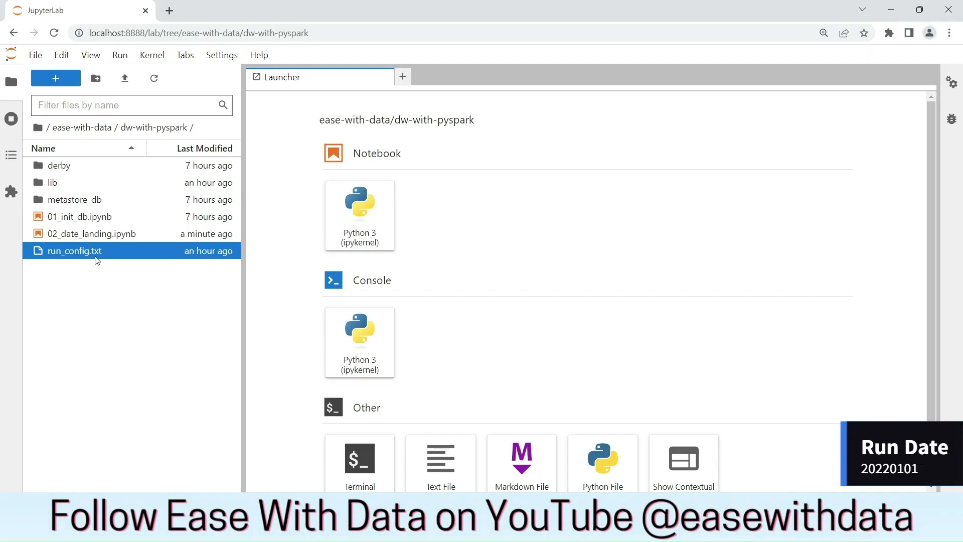
View run_config.txt to confirm the rundate value 20220101
{"action": "double_click", "coordinate": [73, 251]}
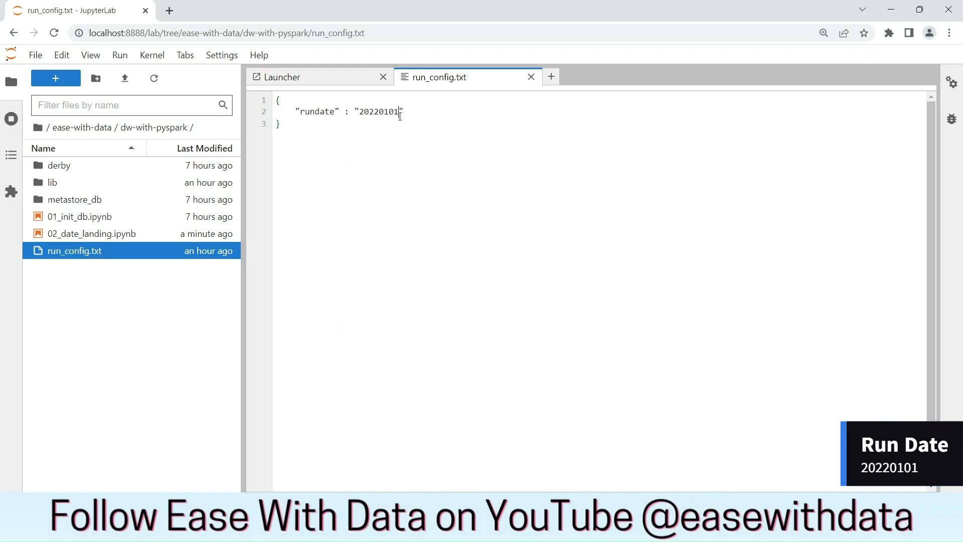
{"action": "double_click", "coordinate": [379, 112]}
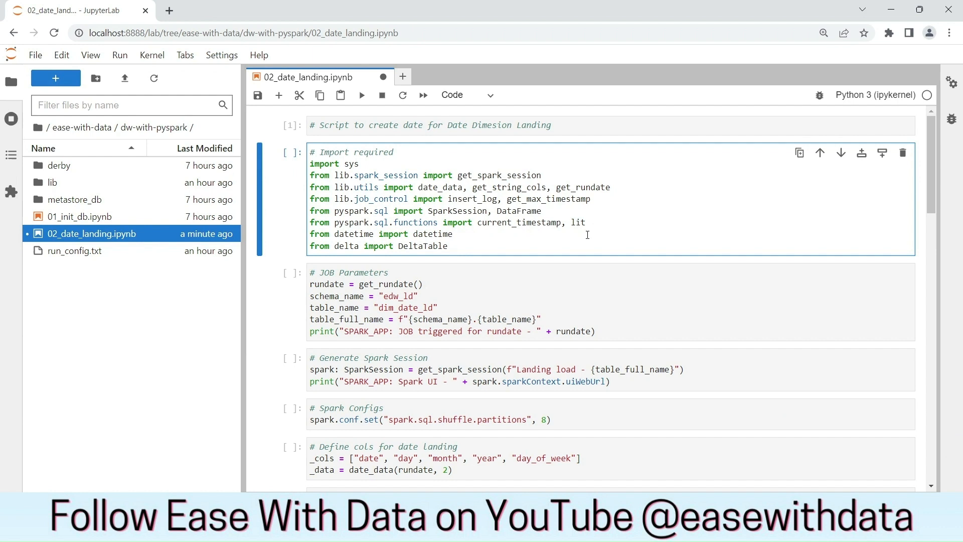
Run the cell importing the required libraries
{"action": "left_click_drag", "start_coordinate": [313, 174], "coordinate": [591, 198]}
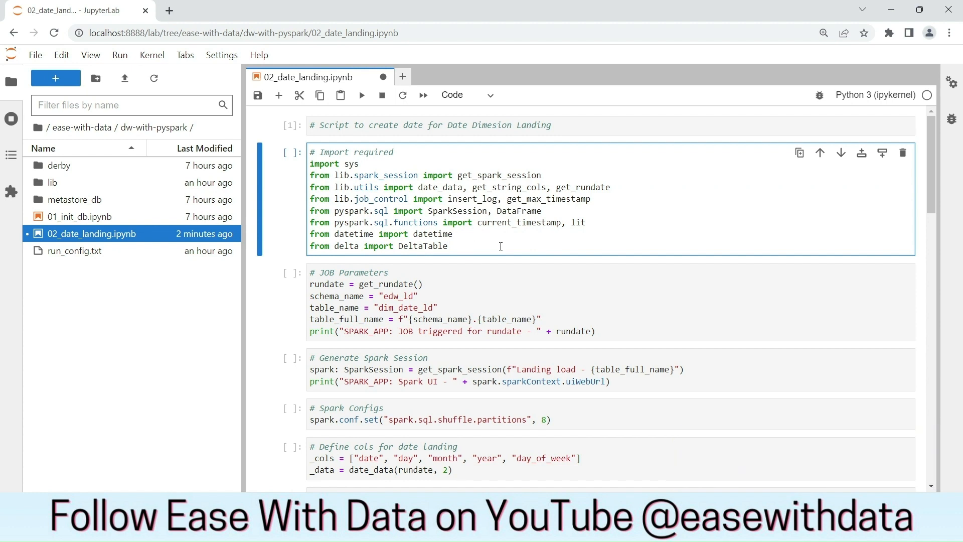
{"action": "key", "text": "shift+enter"}
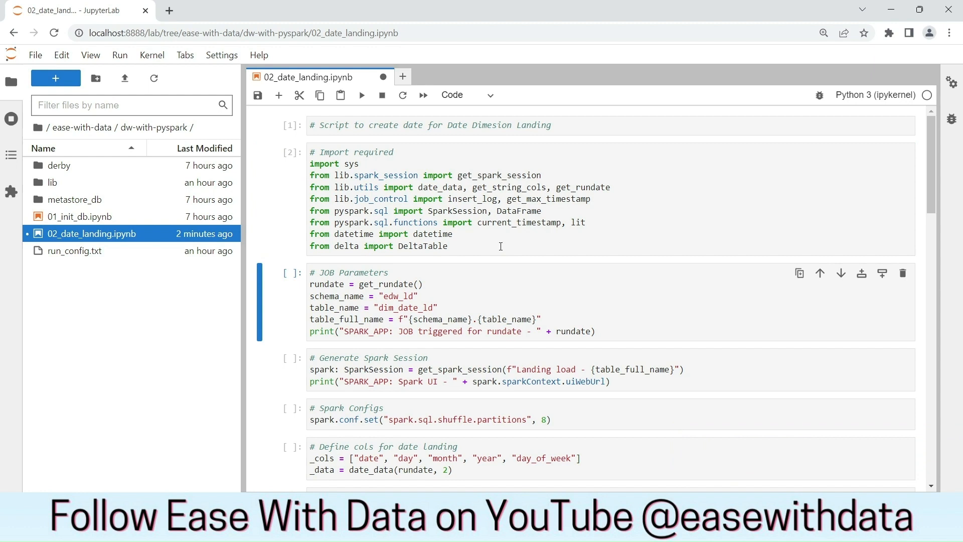
{"action": "scroll", "scroll_direction": "down", "scroll_amount": 3}
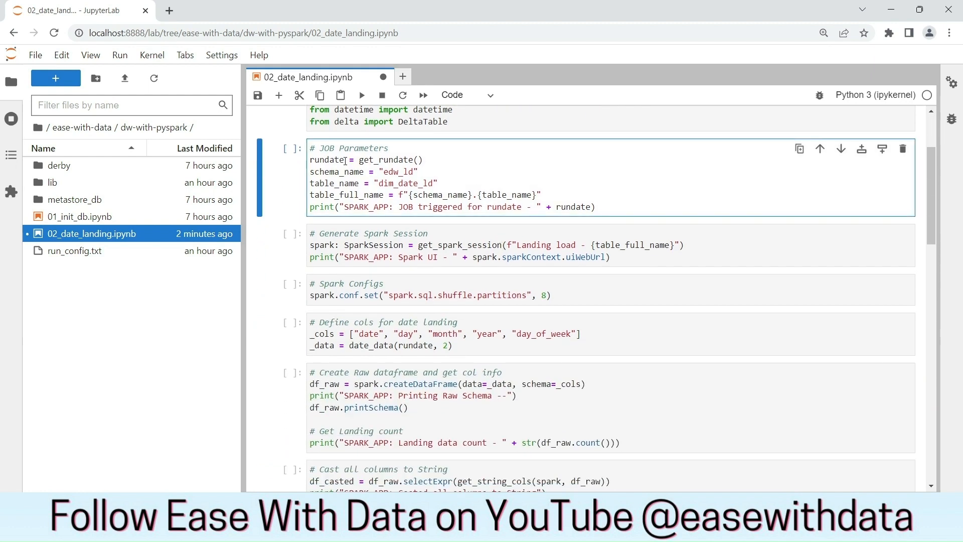
Annotate the rundate line with the comment #20220101 and run the job parameters cell
{"action": "double_click", "coordinate": [388, 159]}
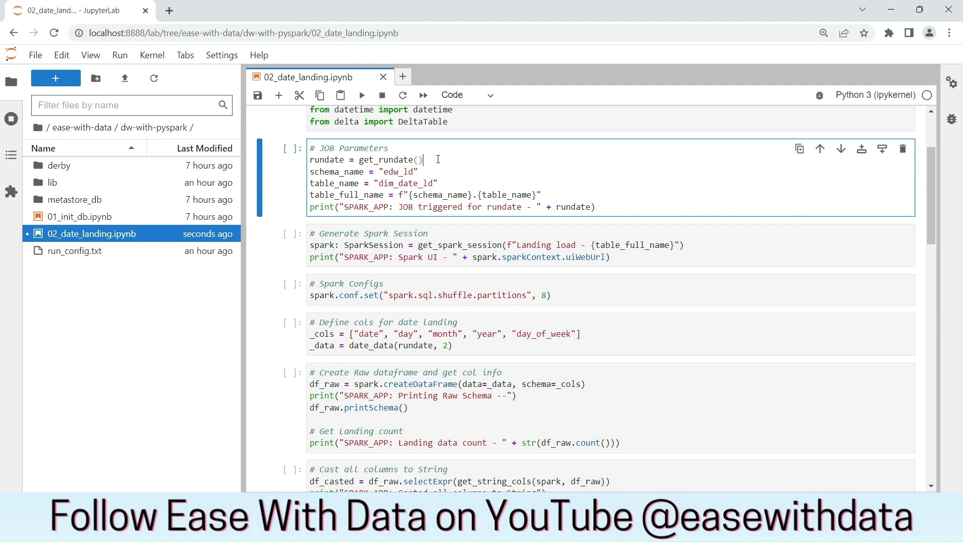
{"action": "type", "text": "#"}
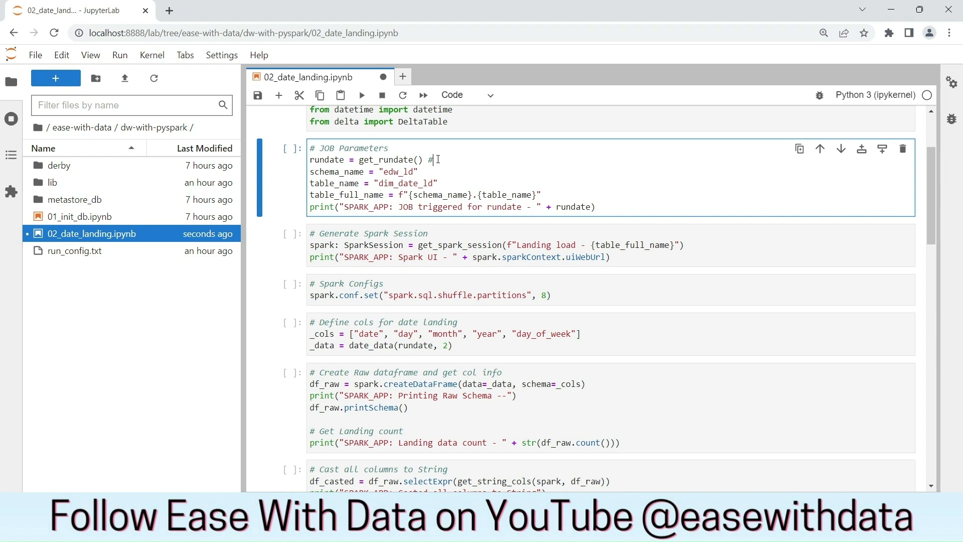
{"action": "type", "text": "20220101"}
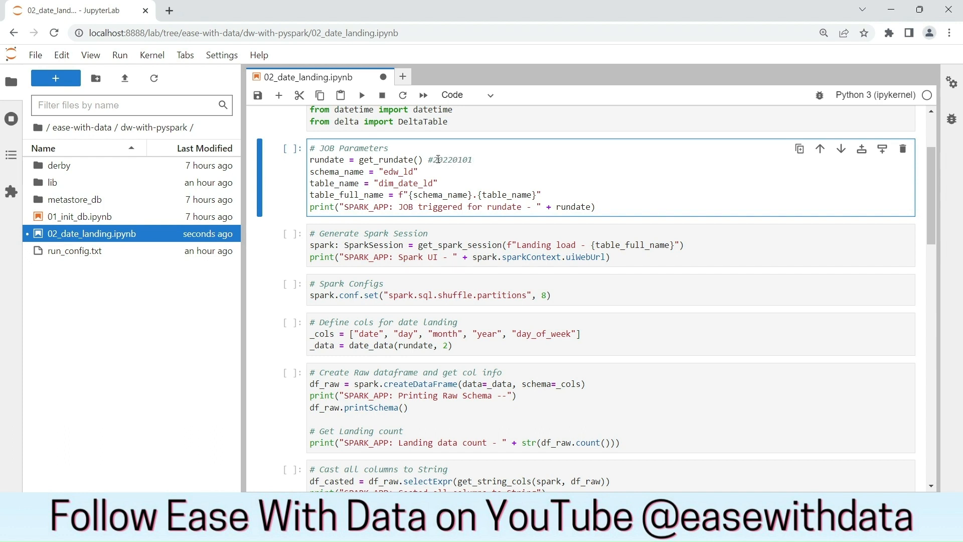
{"action": "left_click", "coordinate": [361, 94]}
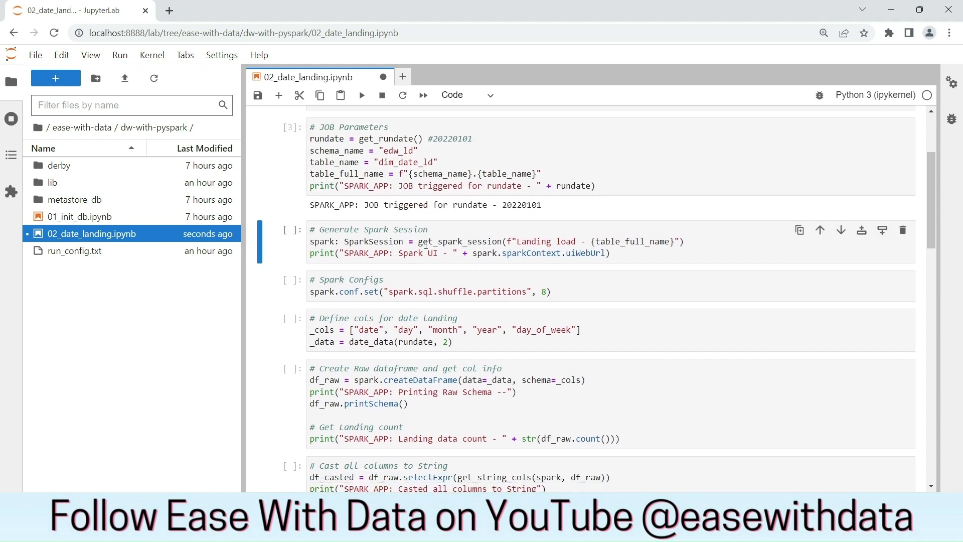
Run the Spark session, Spark configs and date-landing column definition cells
{"action": "double_click", "coordinate": [521, 202]}
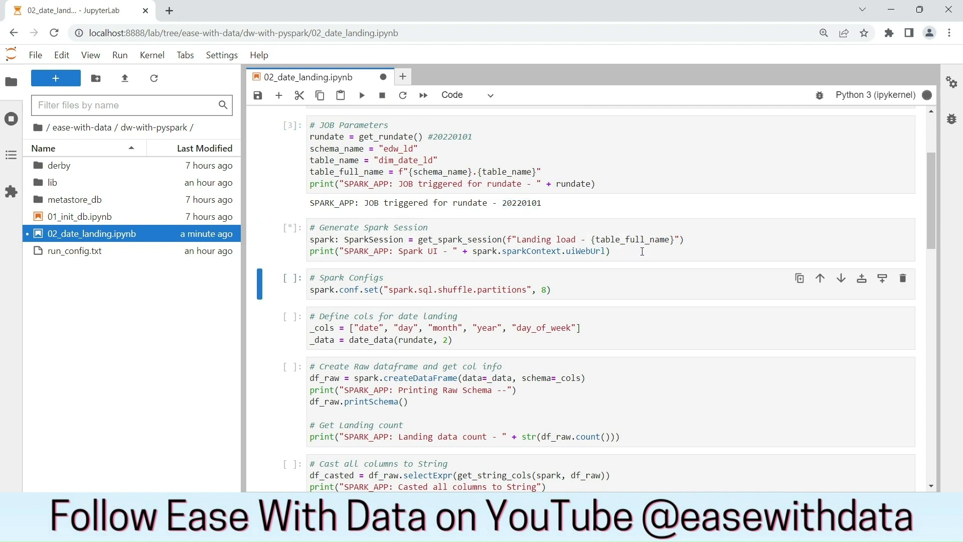
{"action": "left_click", "coordinate": [361, 94]}
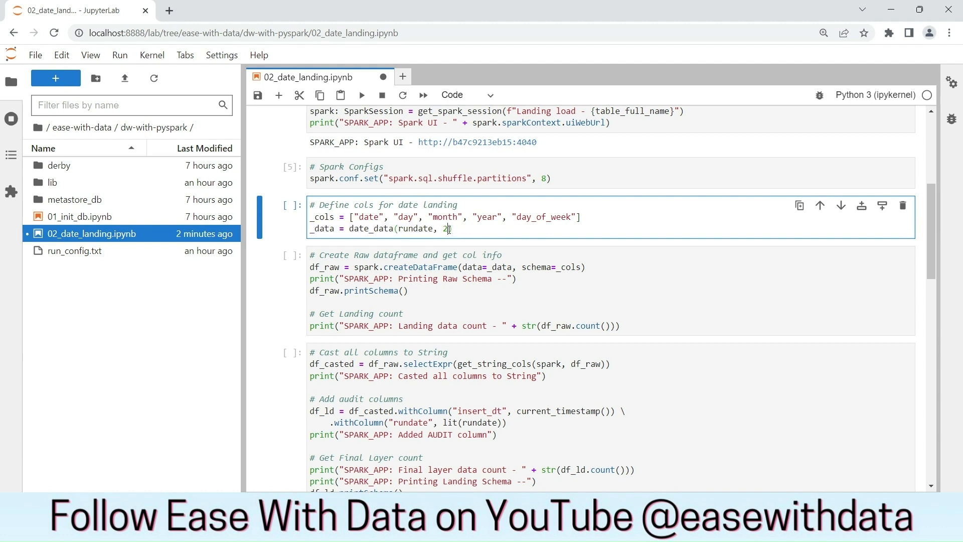
{"action": "key", "text": "shift+enter"}
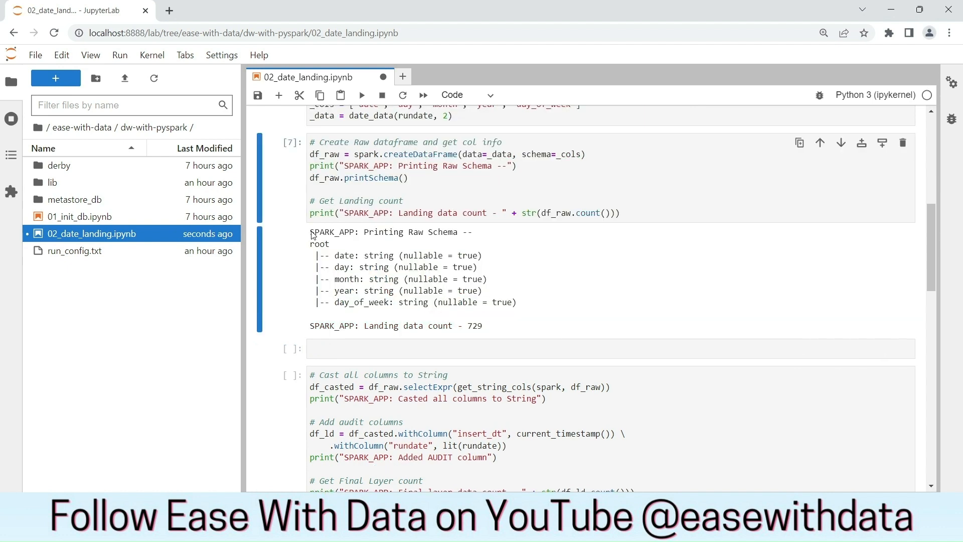
Add a df_raw.show() cell and run it to display the first 20 raw date rows
{"action": "left_click_drag", "start_coordinate": [311, 232], "coordinate": [516, 302]}
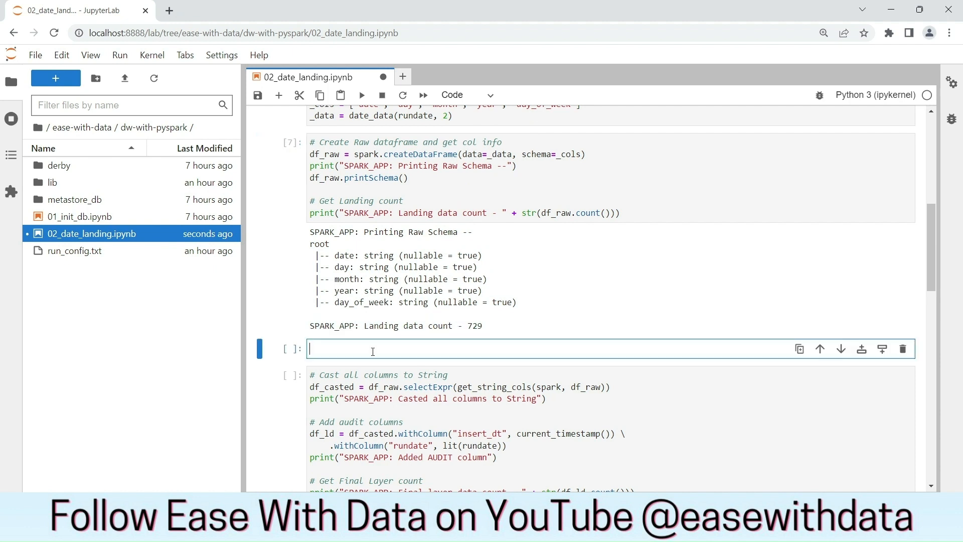
{"action": "type", "text": "df_raw.show("}
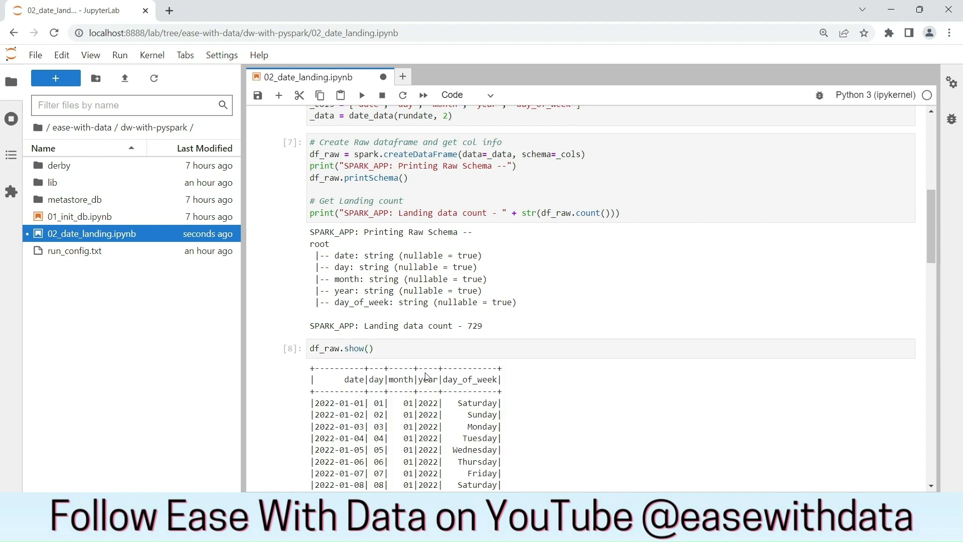
{"action": "scroll", "scroll_direction": "down", "scroll_amount": 3}
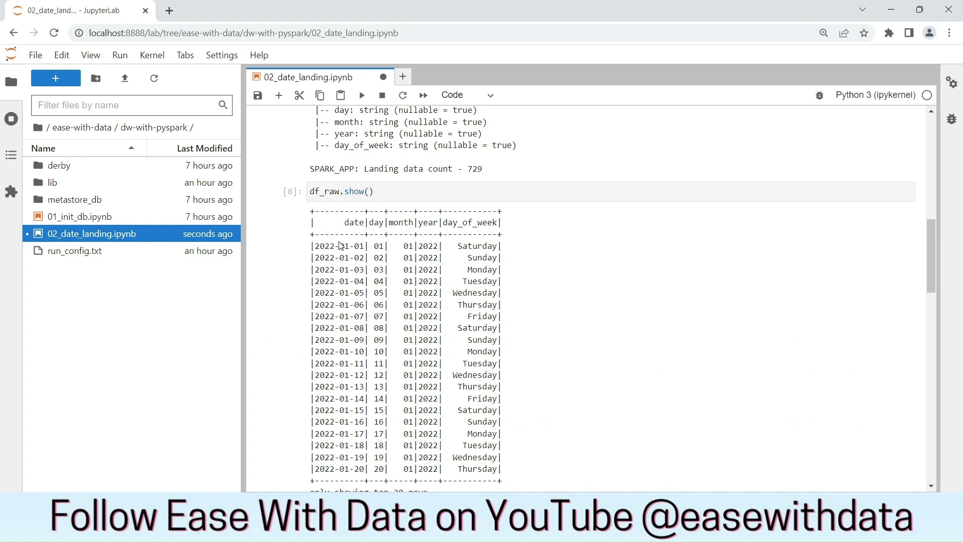
{"action": "left_click", "coordinate": [345, 246]}
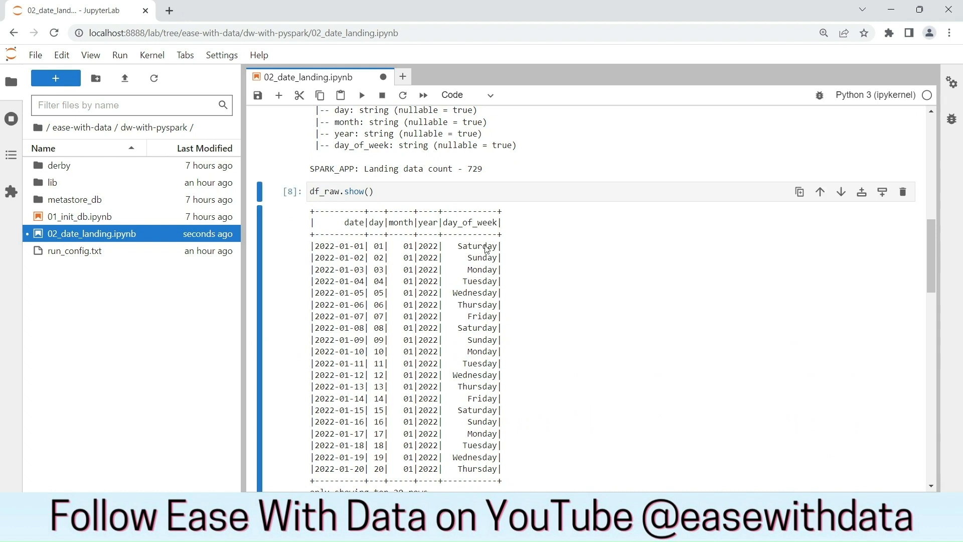
{"action": "scroll", "scroll_direction": "down", "scroll_amount": 3}
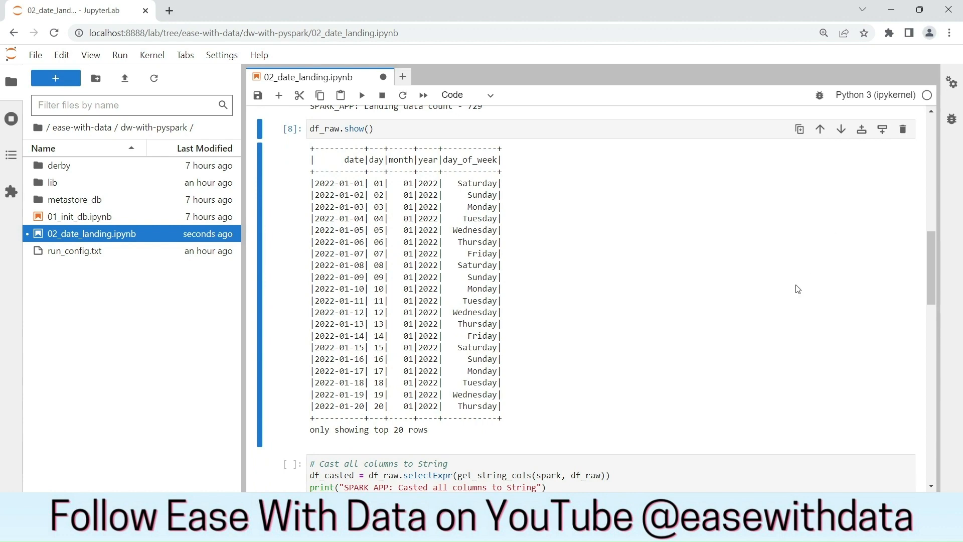
Run the cast-and-audit-columns cell and mark the new insert_dt and rundate schema lines
{"action": "scroll", "scroll_direction": "down", "scroll_amount": 3}
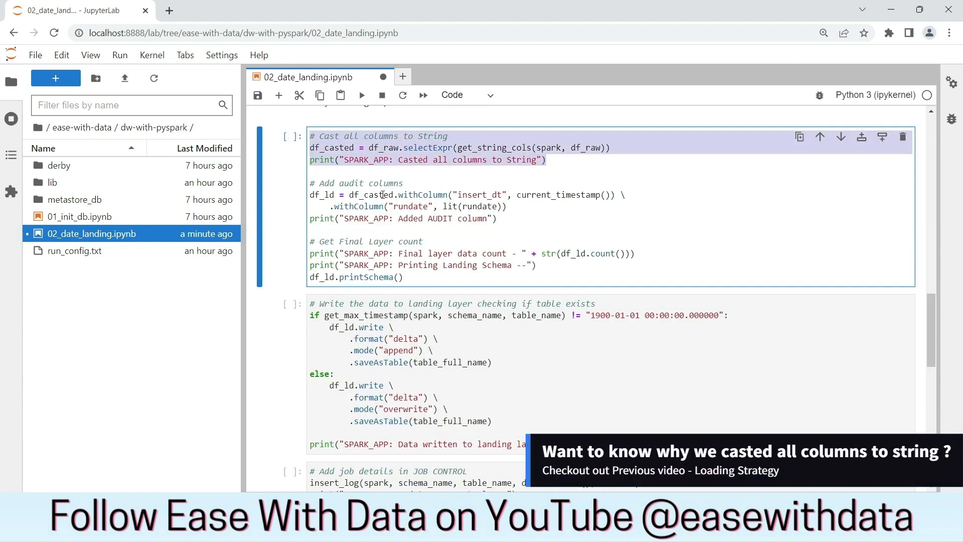
{"action": "double_click", "coordinate": [423, 195]}
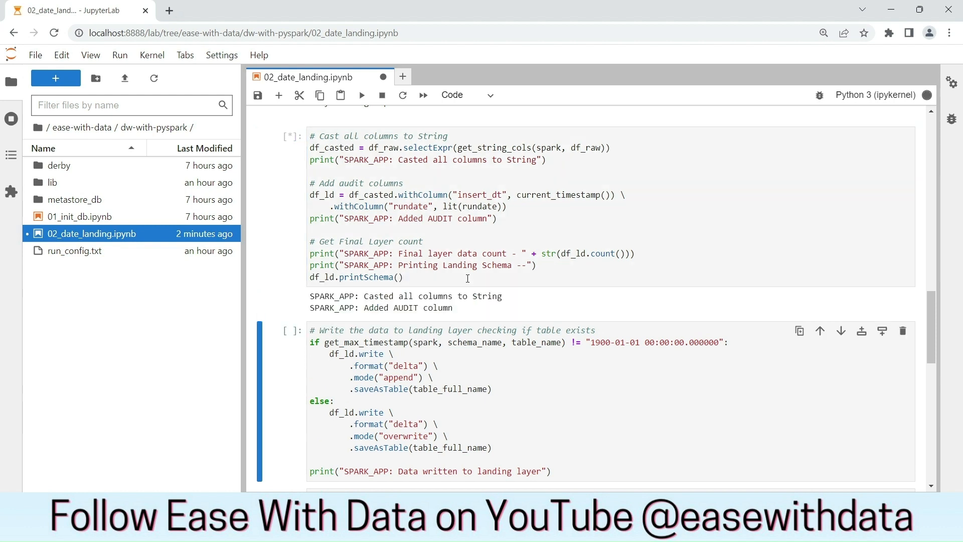
{"action": "left_click", "coordinate": [361, 94]}
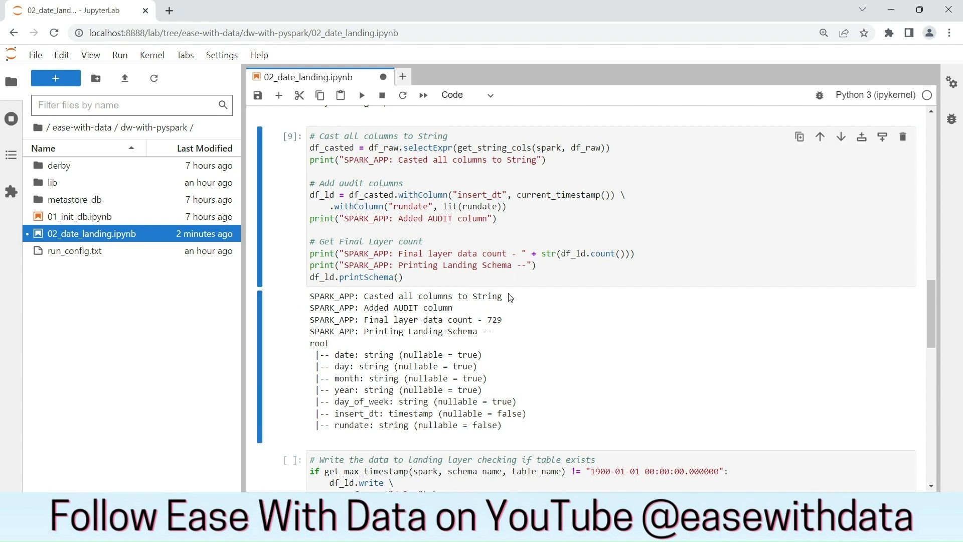
{"action": "double_click", "coordinate": [432, 295]}
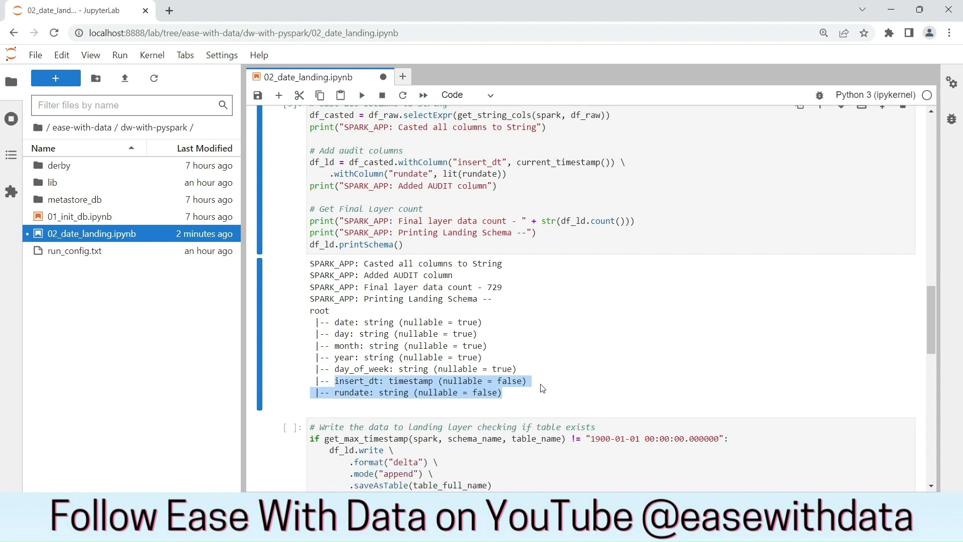
{"action": "scroll", "scroll_direction": "down", "scroll_amount": 3}
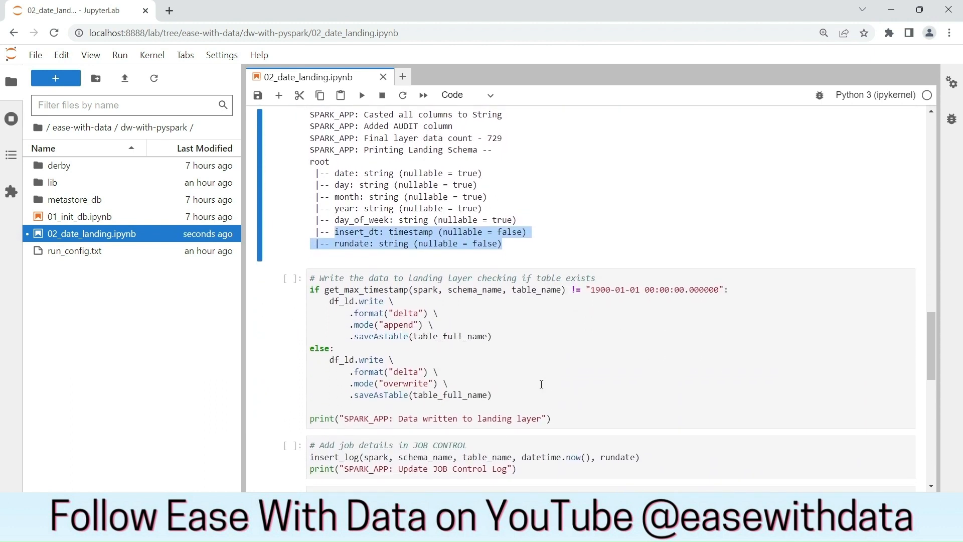
Add a df_ld.show() cell before the write step and review its first 20 landing rows
{"action": "left_click", "coordinate": [862, 278]}
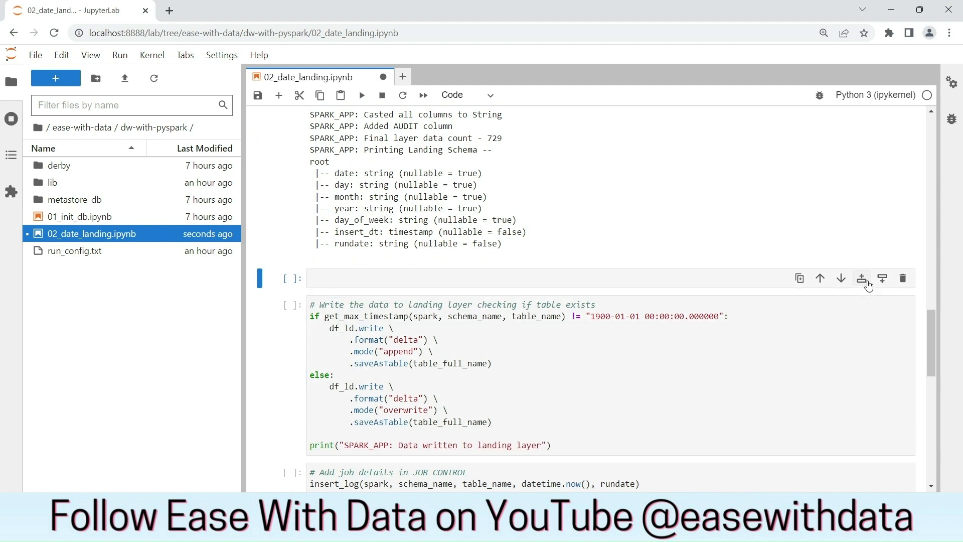
{"action": "type", "text": "df_ld.show("}
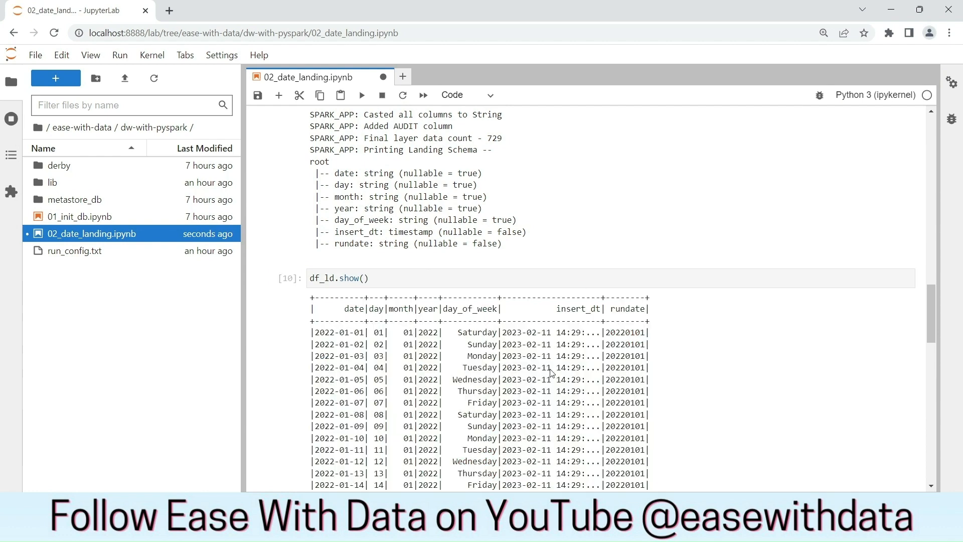
{"action": "scroll", "scroll_direction": "down", "scroll_amount": 3}
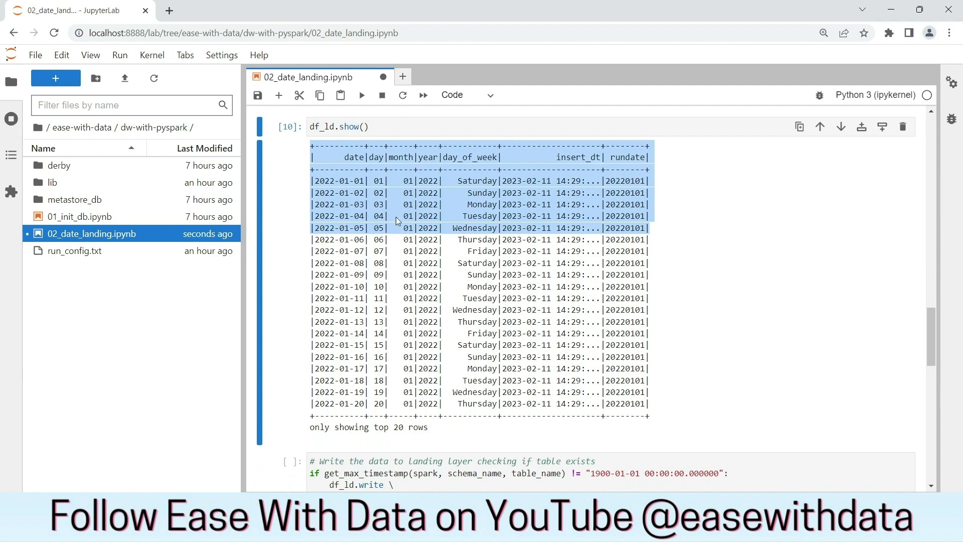
{"action": "scroll", "scroll_direction": "down", "scroll_amount": 3}
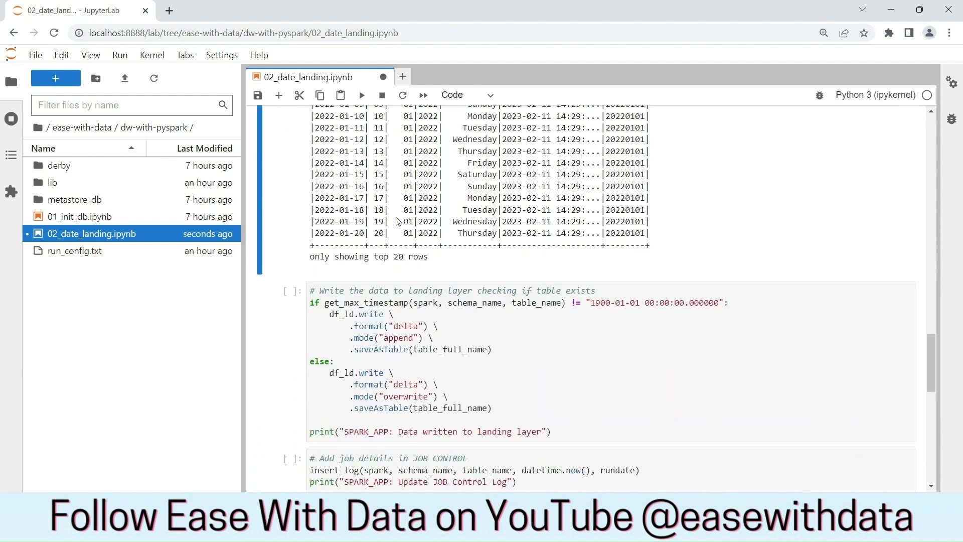
Highlight the max-timestamp check and overwrite branch, then run the landing-layer write cell
{"action": "scroll", "scroll_direction": "down", "scroll_amount": 3}
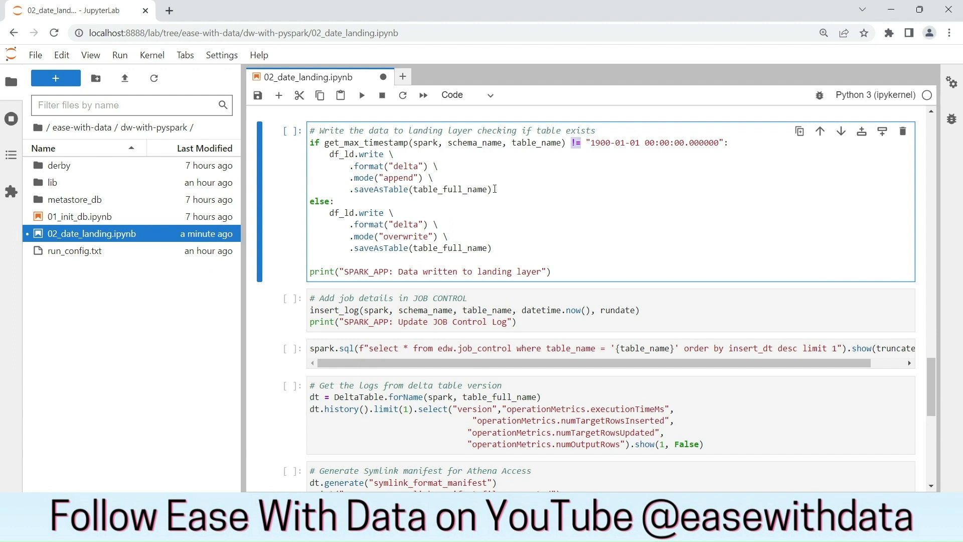
{"action": "left_click_drag", "start_coordinate": [325, 153], "coordinate": [491, 190]}
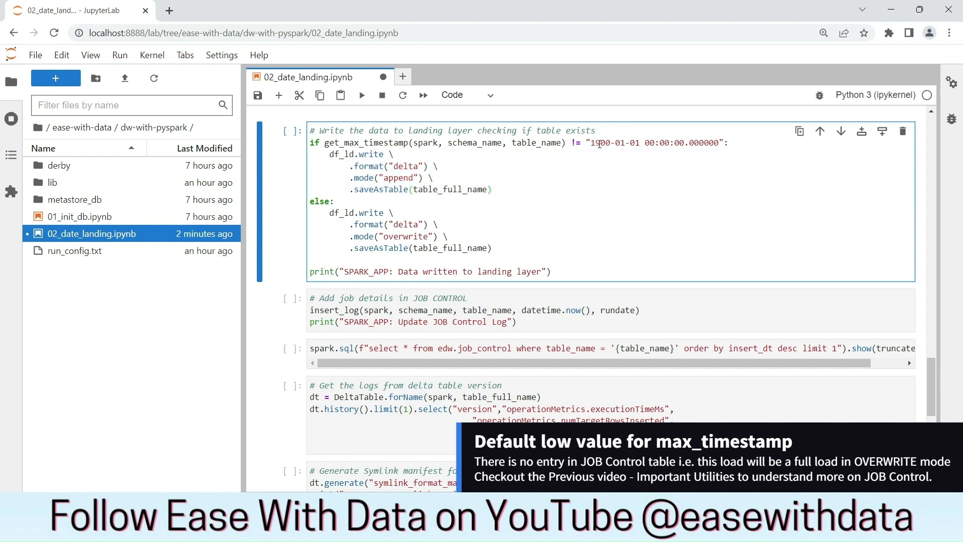
{"action": "left_click_drag", "start_coordinate": [398, 224], "coordinate": [492, 248]}
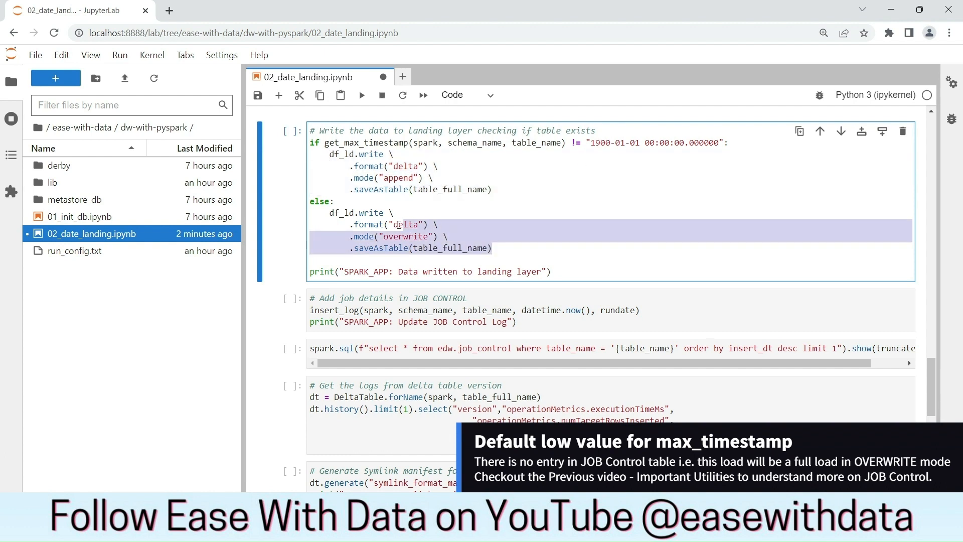
{"action": "left_click", "coordinate": [492, 190]}
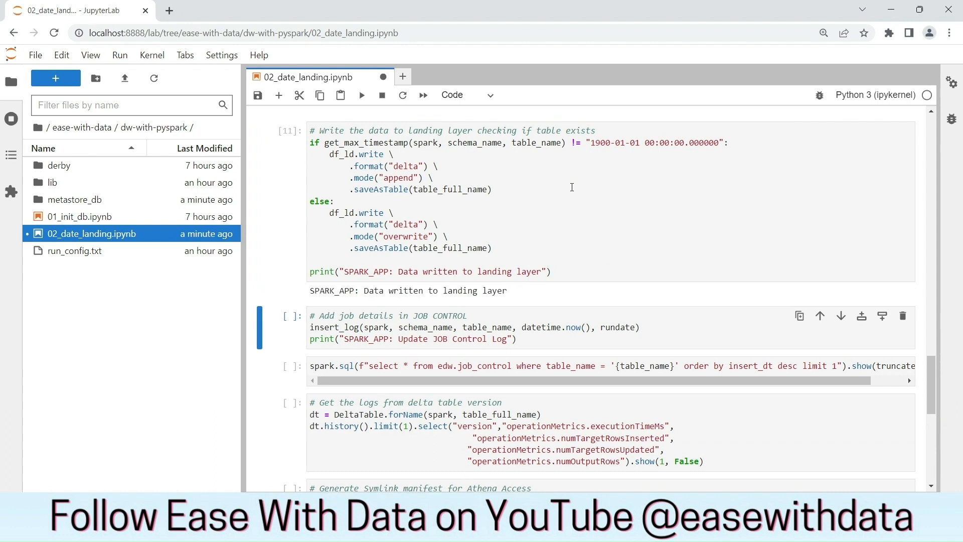
{"action": "mouse_move", "coordinate": [518, 291]}
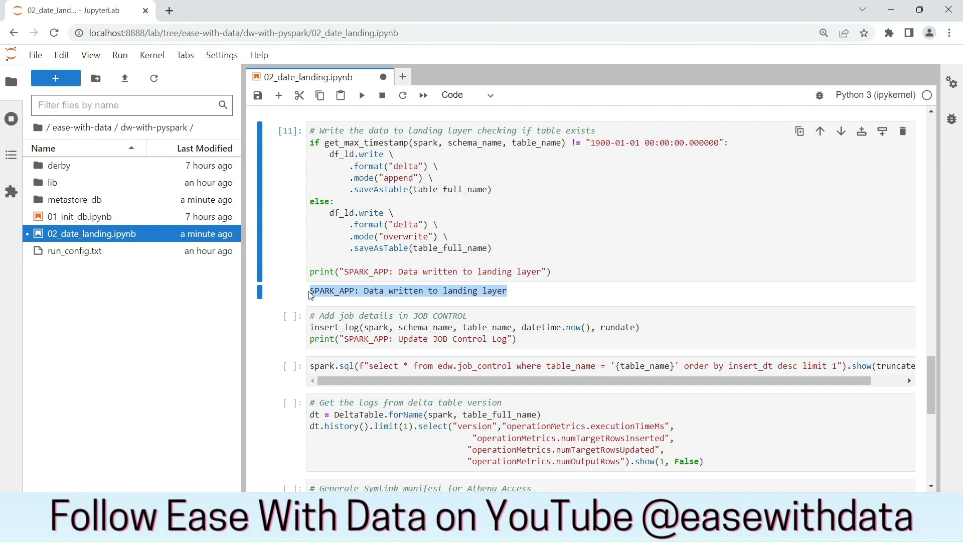
Inspect the edw_ld.db/dim_date_ld folder in S3 with its _delta_log and parquet parts, then return to the notebook
{"action": "left_click", "coordinate": [228, 10]}
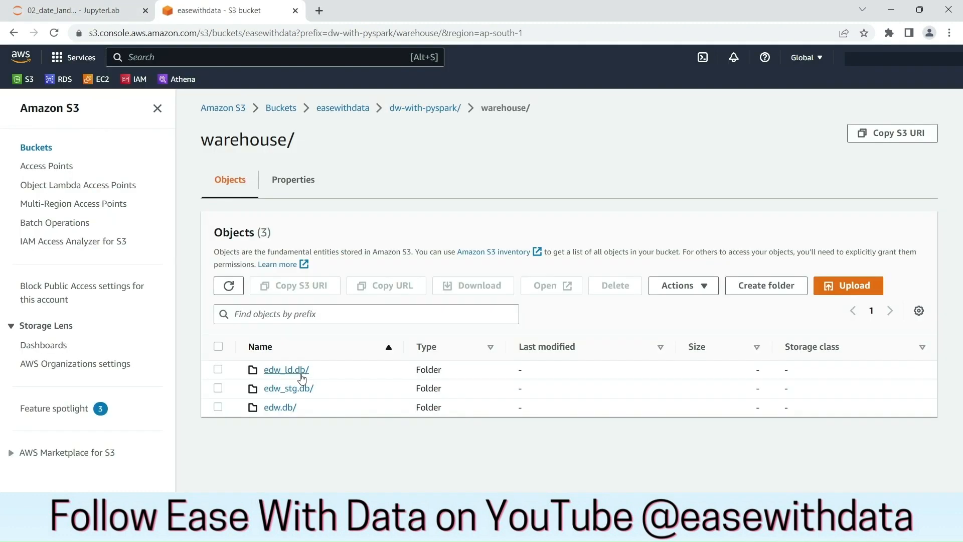
{"action": "mouse_move", "coordinate": [295, 378]}
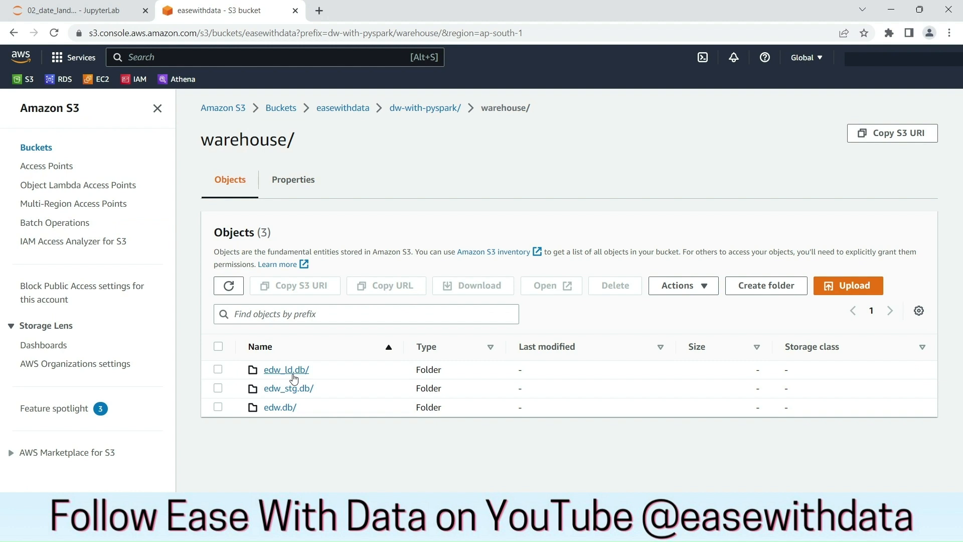
{"action": "left_click", "coordinate": [286, 369]}
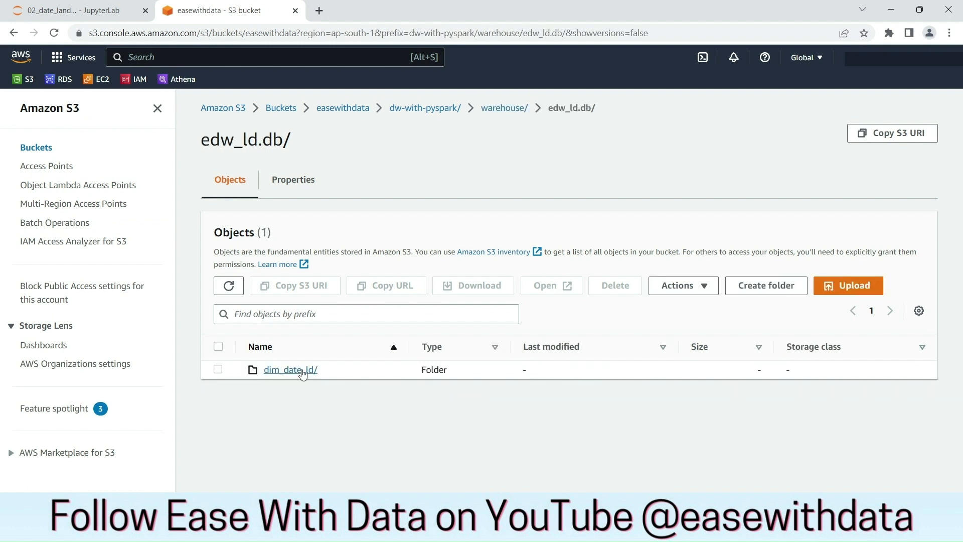
{"action": "left_click", "coordinate": [290, 369]}
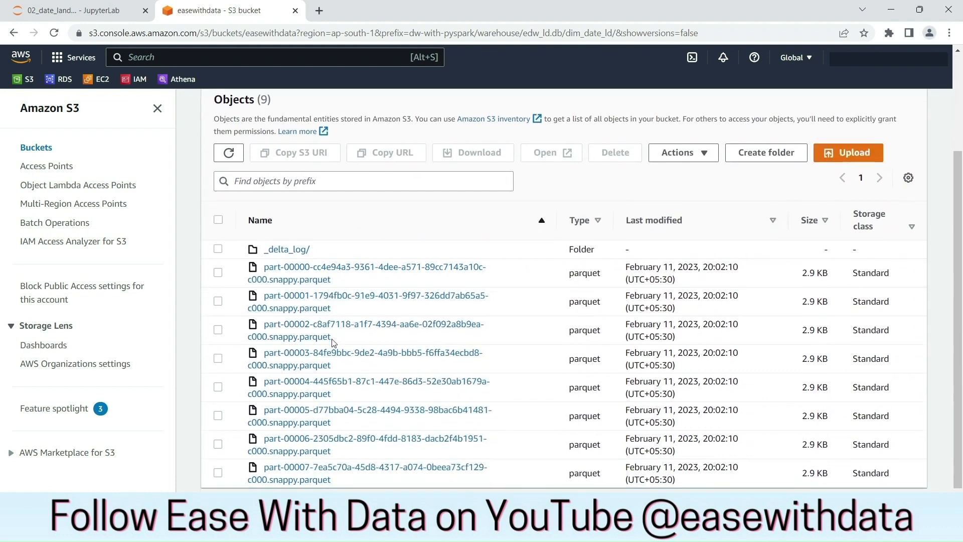
{"action": "scroll", "scroll_direction": "down", "scroll_amount": 3}
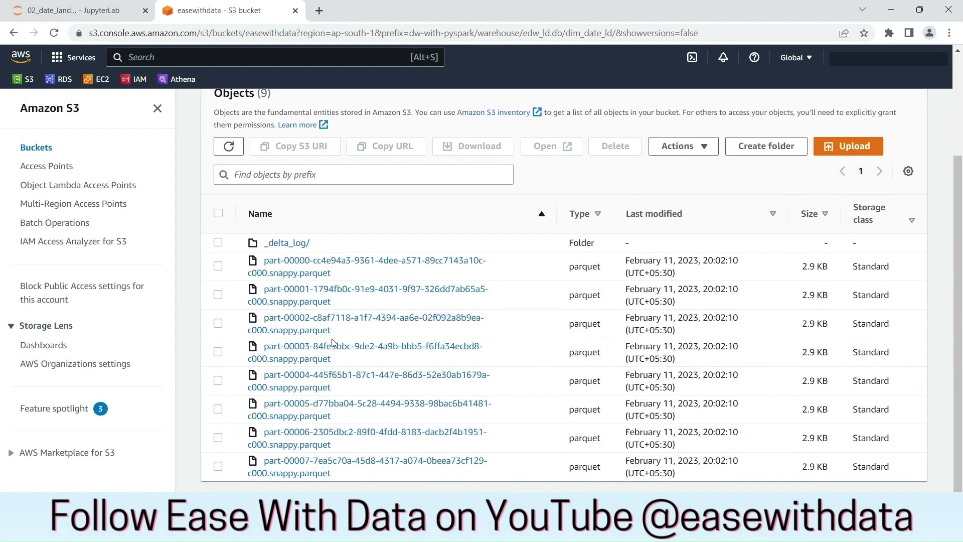
{"action": "left_click", "coordinate": [71, 10]}
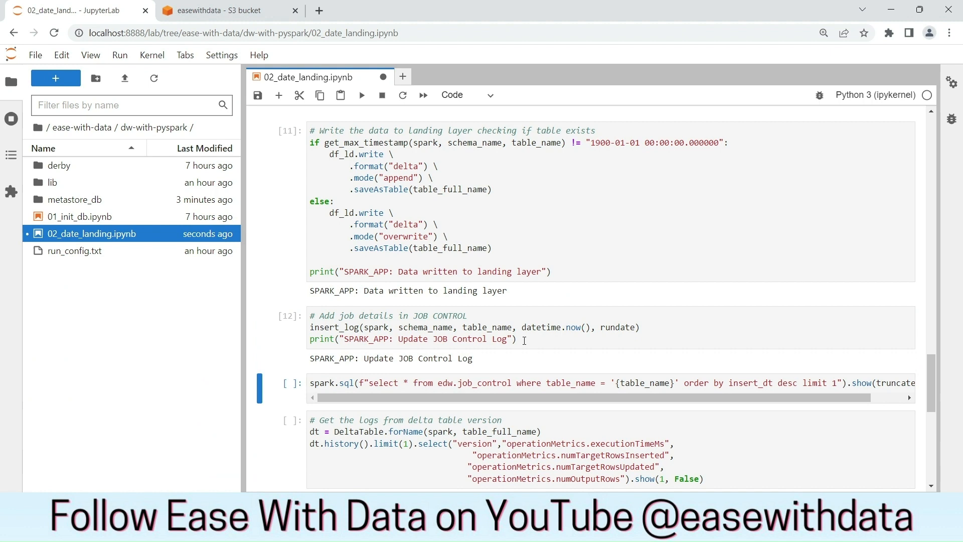
Run the job control query cell showing the dim_date_ld entry and the Delta history cell
{"action": "left_click", "coordinate": [513, 382]}
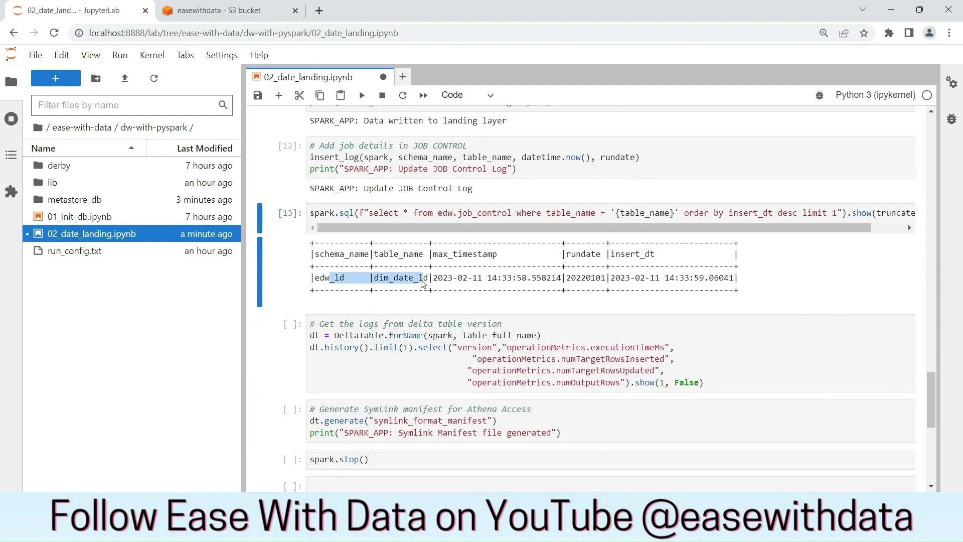
{"action": "mouse_move", "coordinate": [442, 288]}
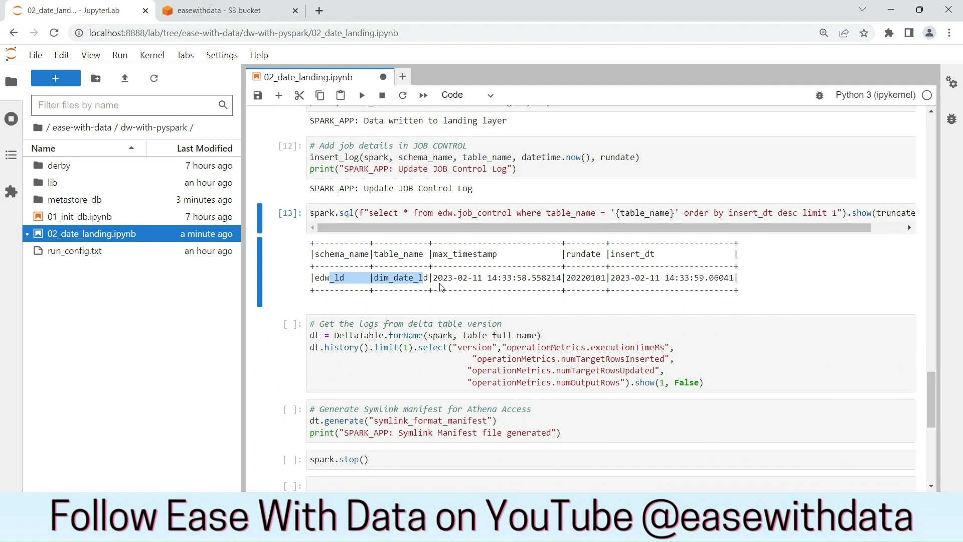
{"action": "left_click", "coordinate": [442, 354]}
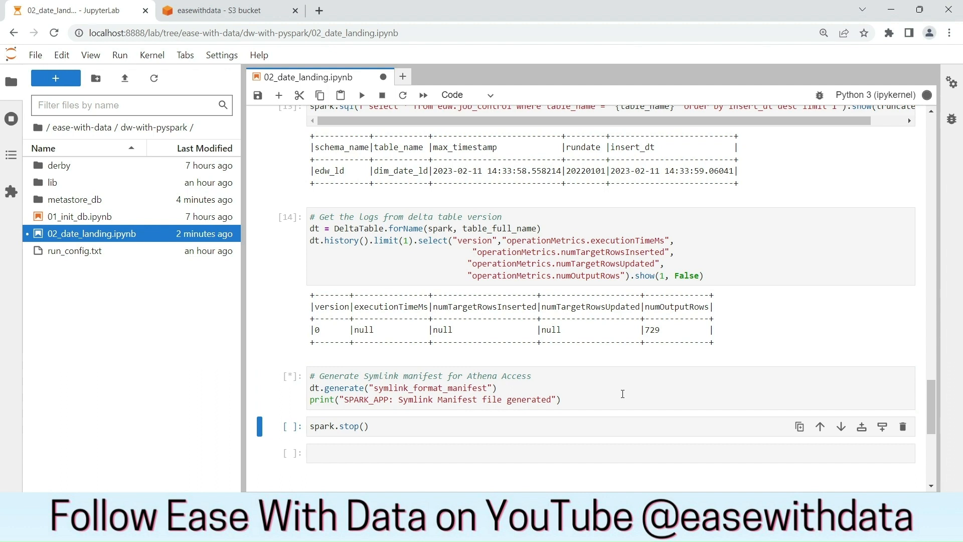
Run the symlink manifest cell and move into the empty last cell
{"action": "left_click", "coordinate": [361, 95]}
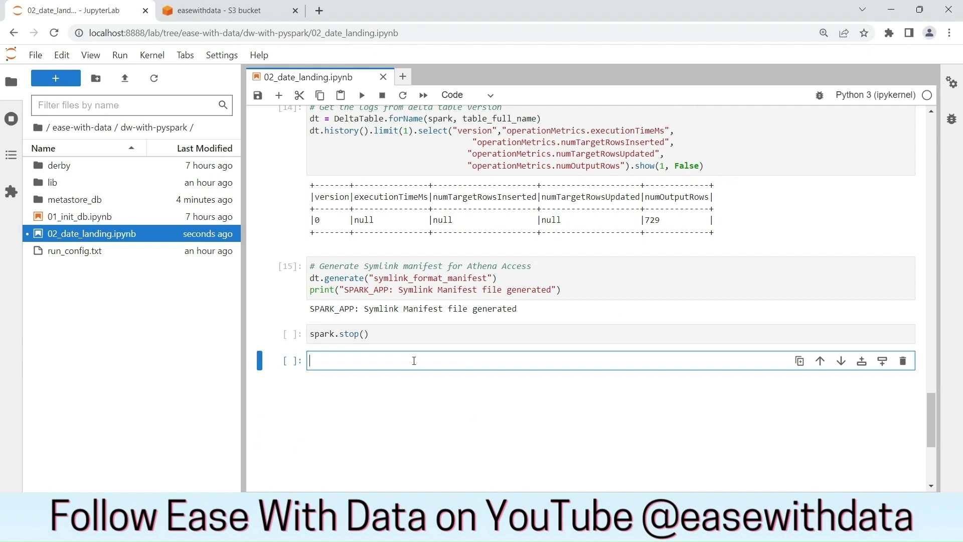
Write spark.sql("select * from edw_ld.dim_date_ld").show(10, False) as a validation query
{"action": "type", "text": "spark.s"}
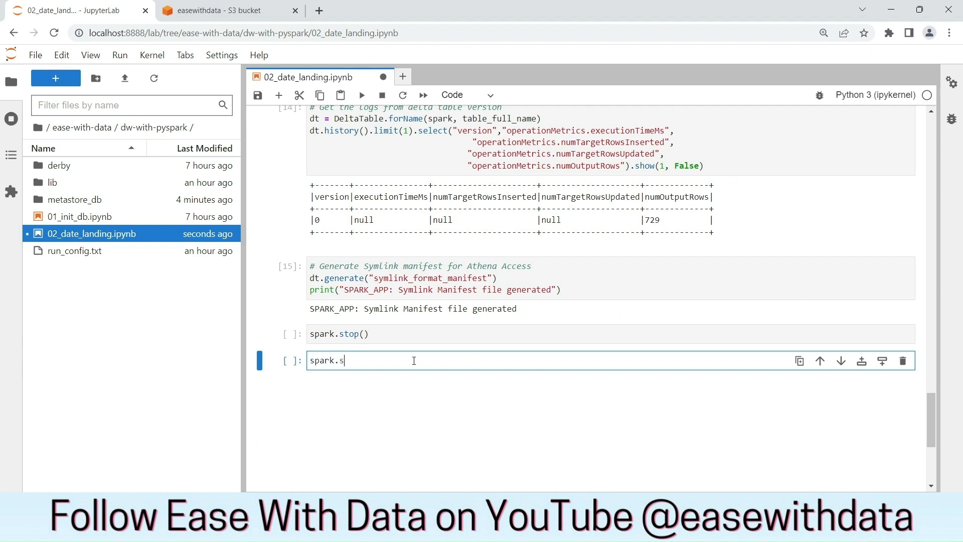
{"action": "type", "text": "ql(\"\")"}
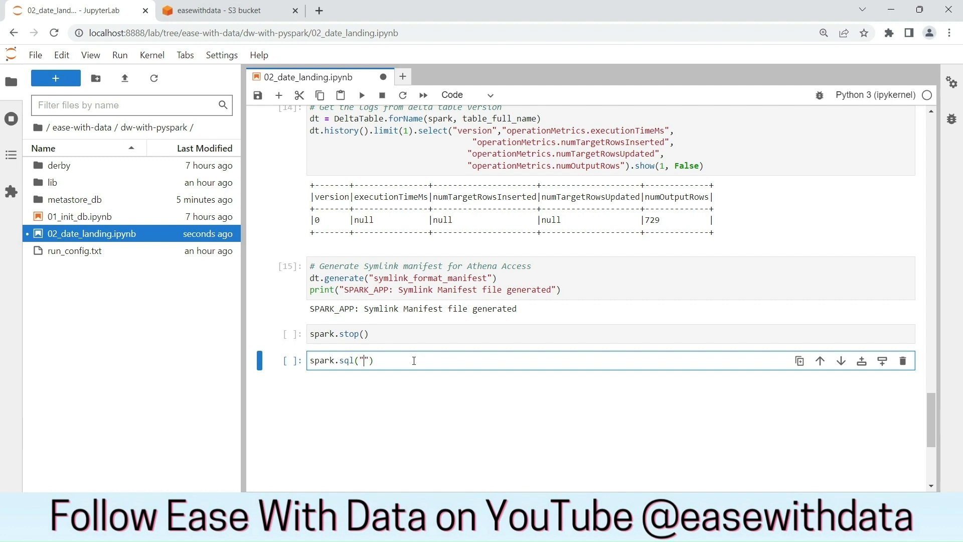
{"action": "type", "text": "select *f"}
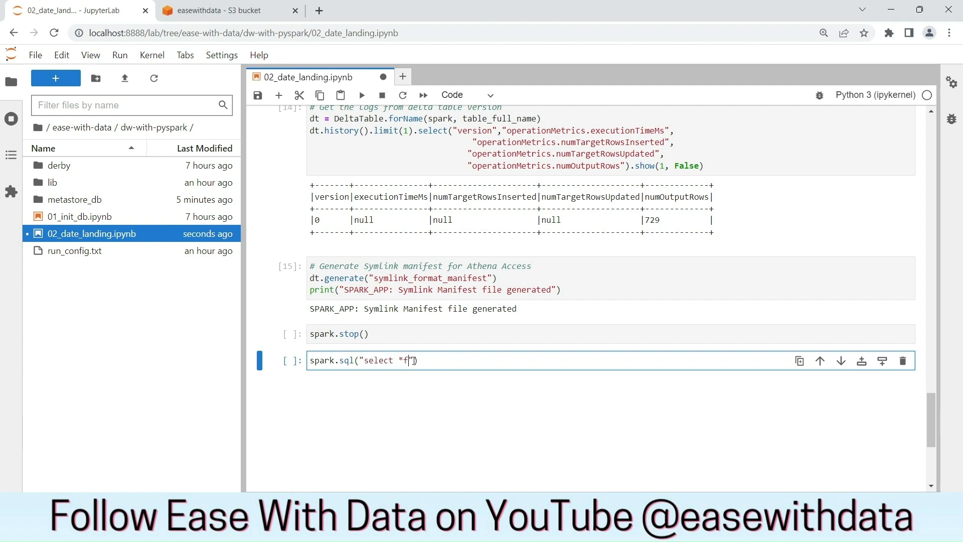
{"action": "type", "text": "rom edw_ld."}
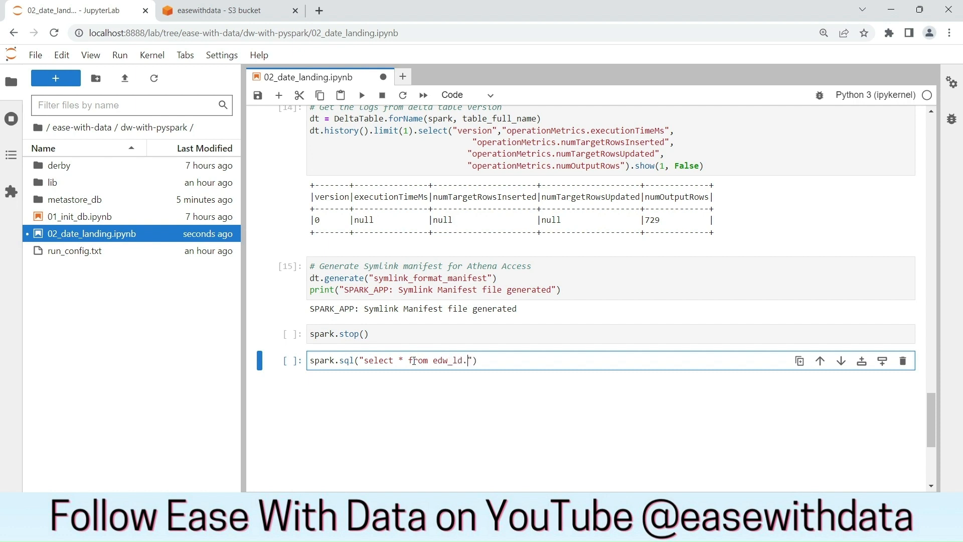
{"action": "type", "text": "dim_"}
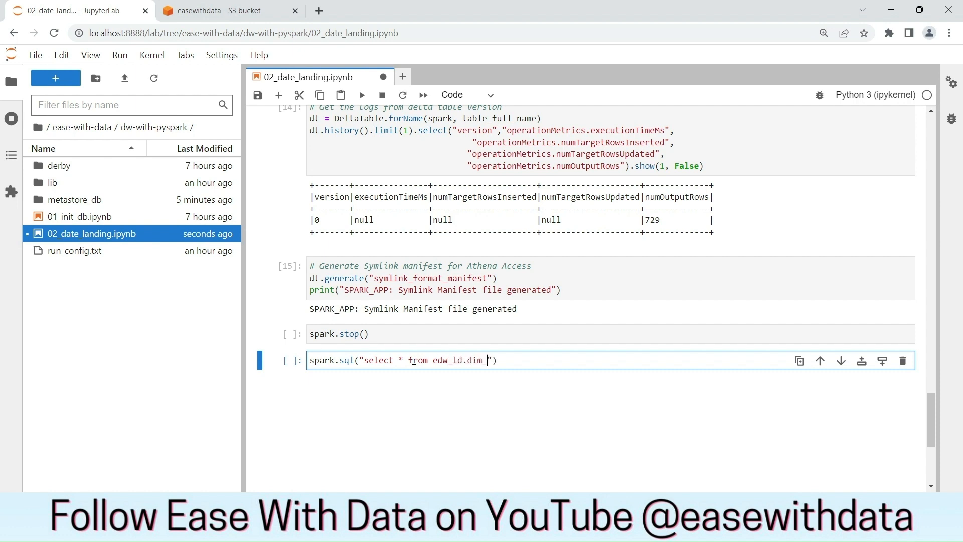
{"action": "type", "text": "date_ls"}
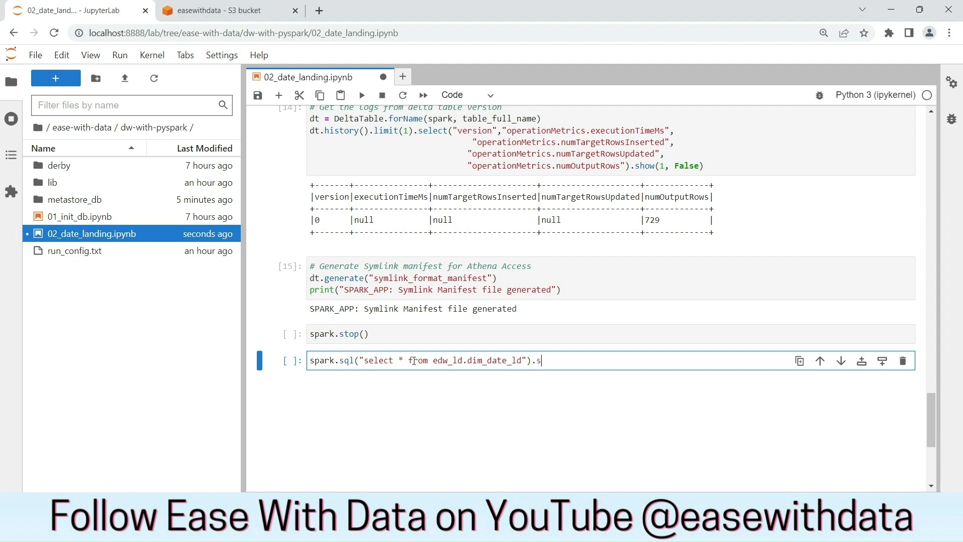
{"action": "type", "text": "how(1"}
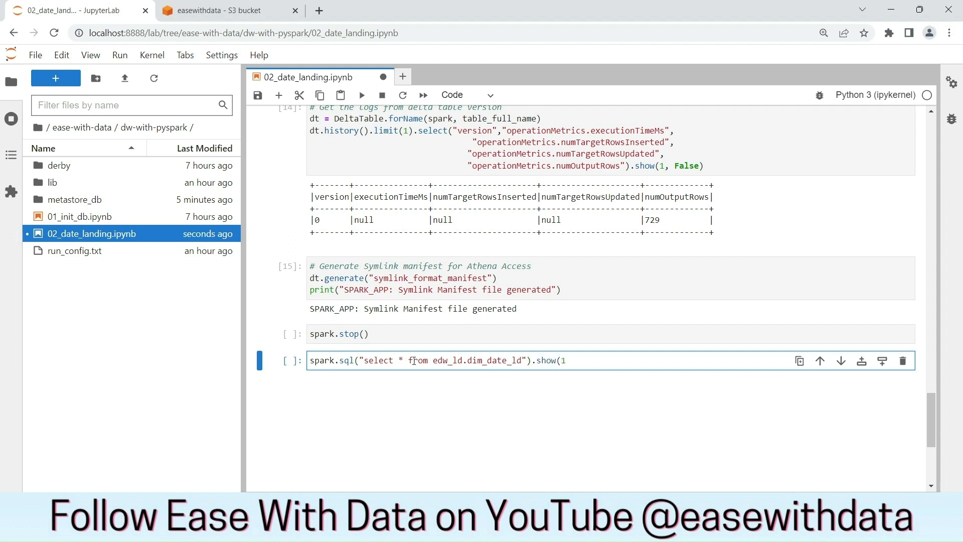
{"action": "type", "text": "0, Fal"}
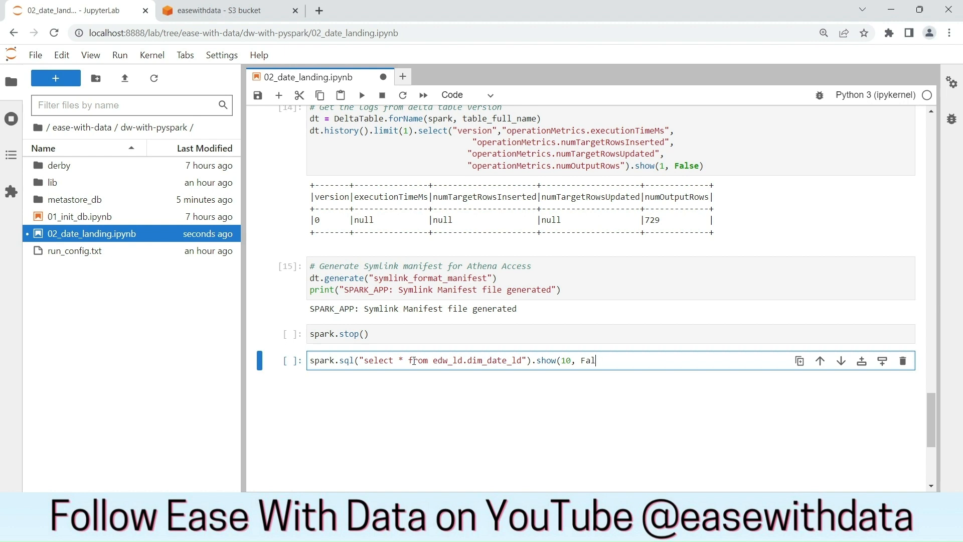